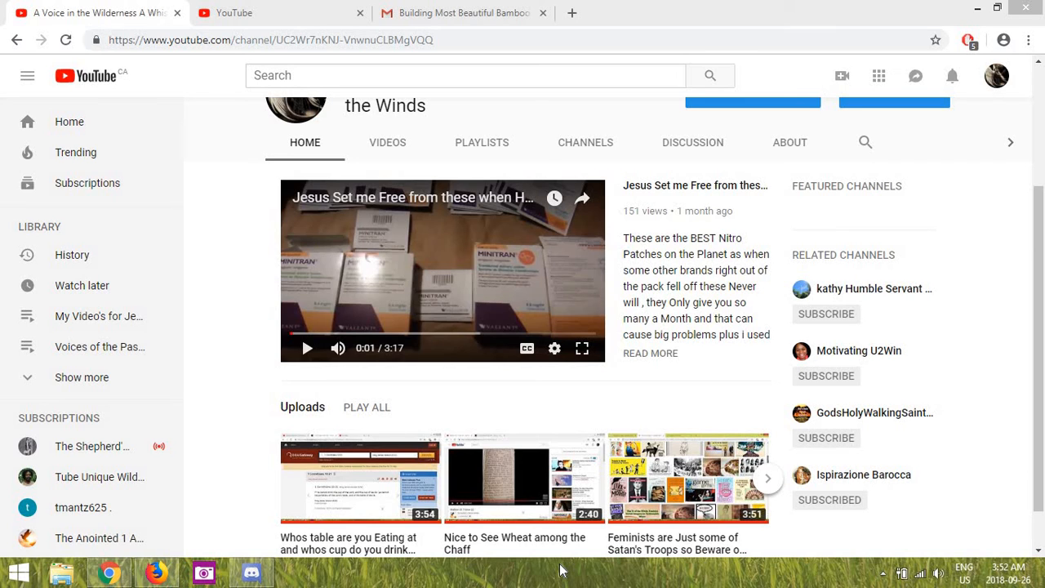
mouse_move(637, 374)
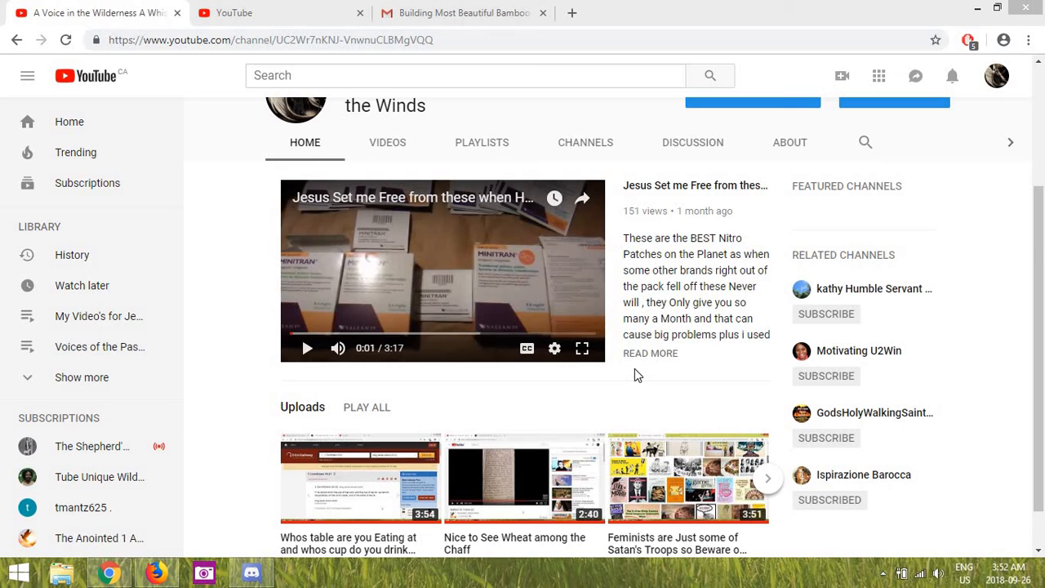
mouse_move(651, 386)
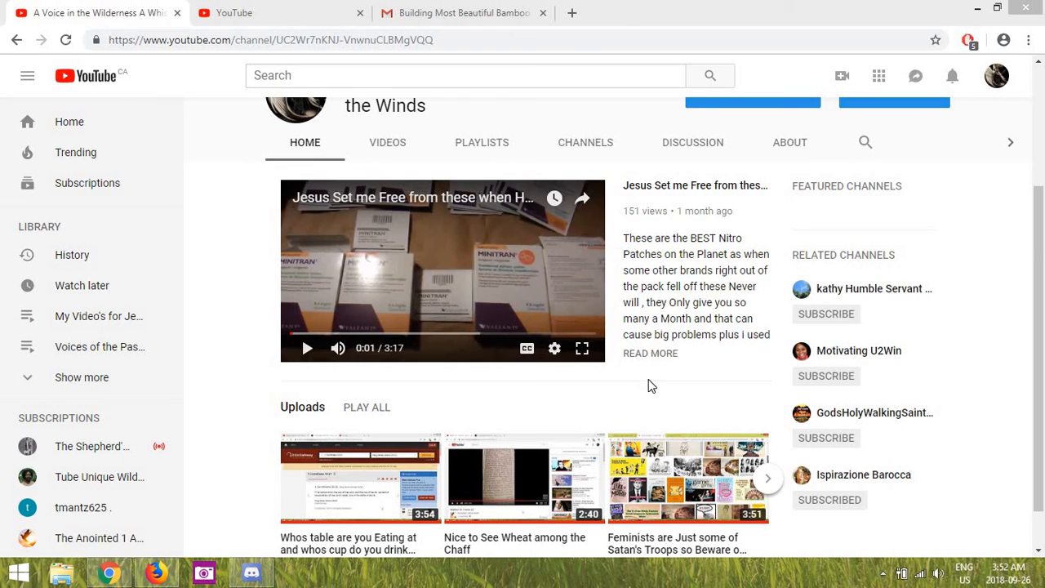